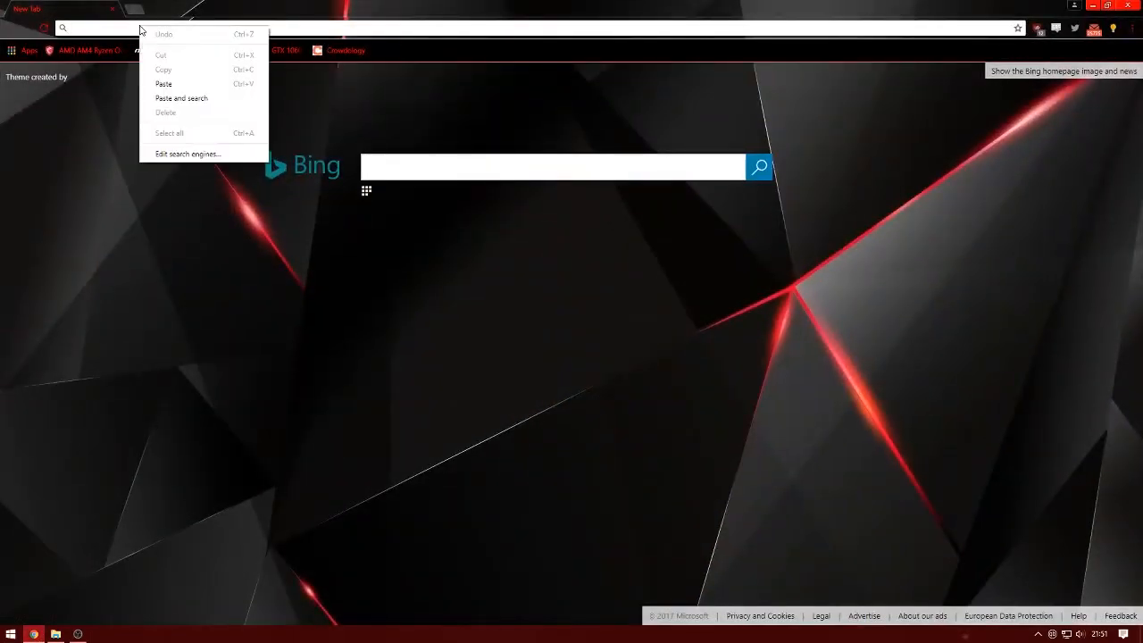
# Search Bing for 'equalizerapo' to find the Equalizer APO download page
pyautogui.write('equalizerapo&PC=U316&FORM=CHROMN')
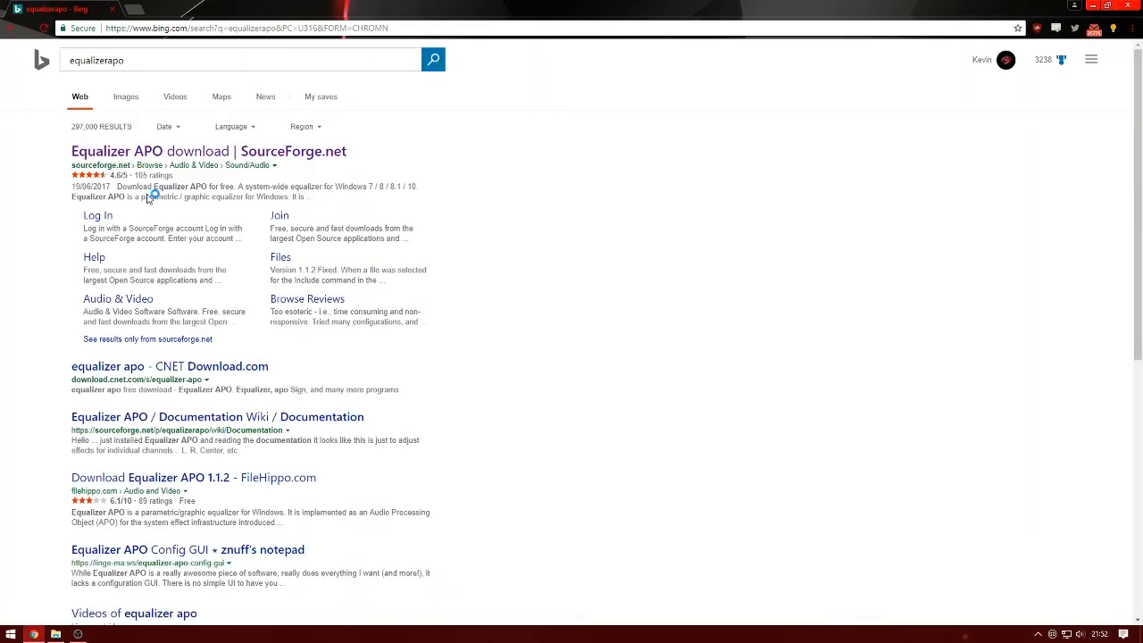
pyautogui.moveTo(208, 158)
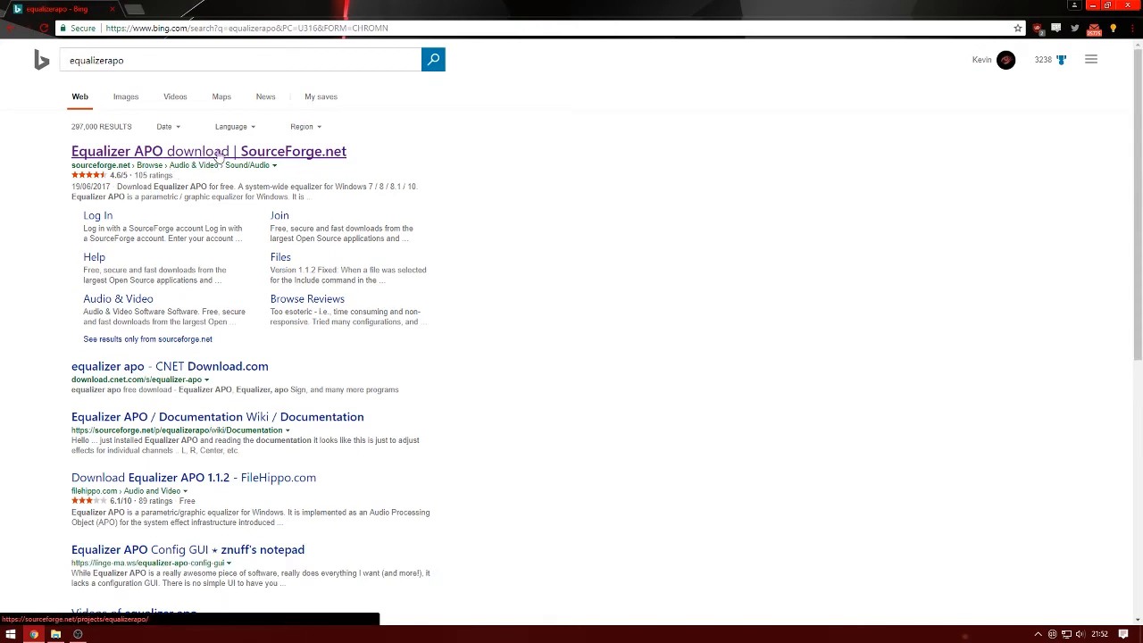
# Download the Equalizer APO installer from its SourceForge project page
pyautogui.click(203, 150)
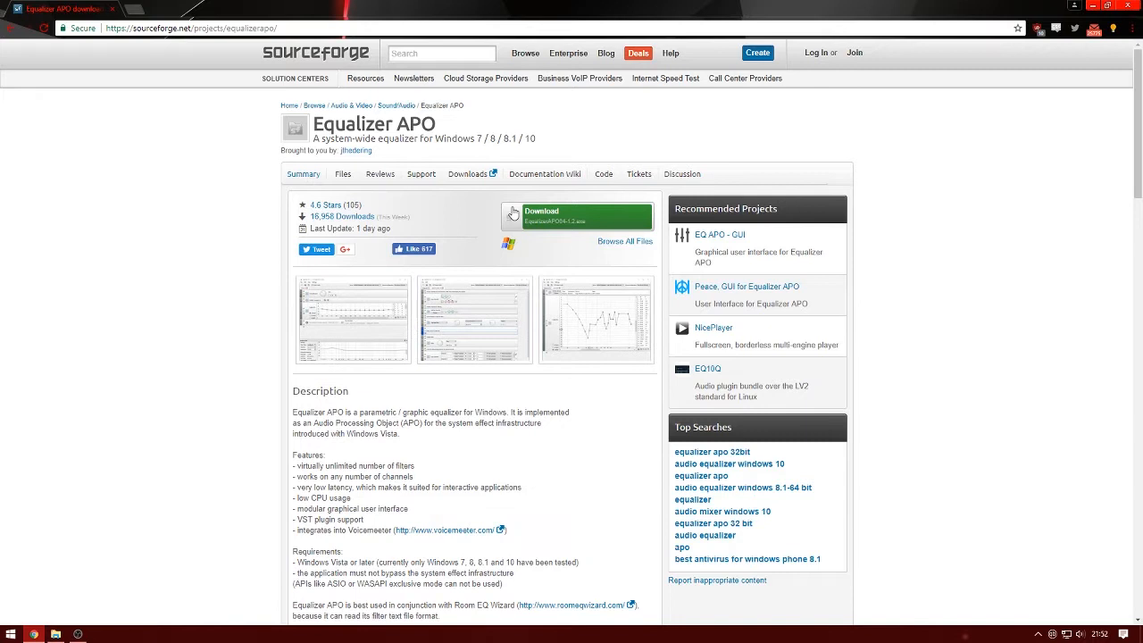
pyautogui.click(578, 217)
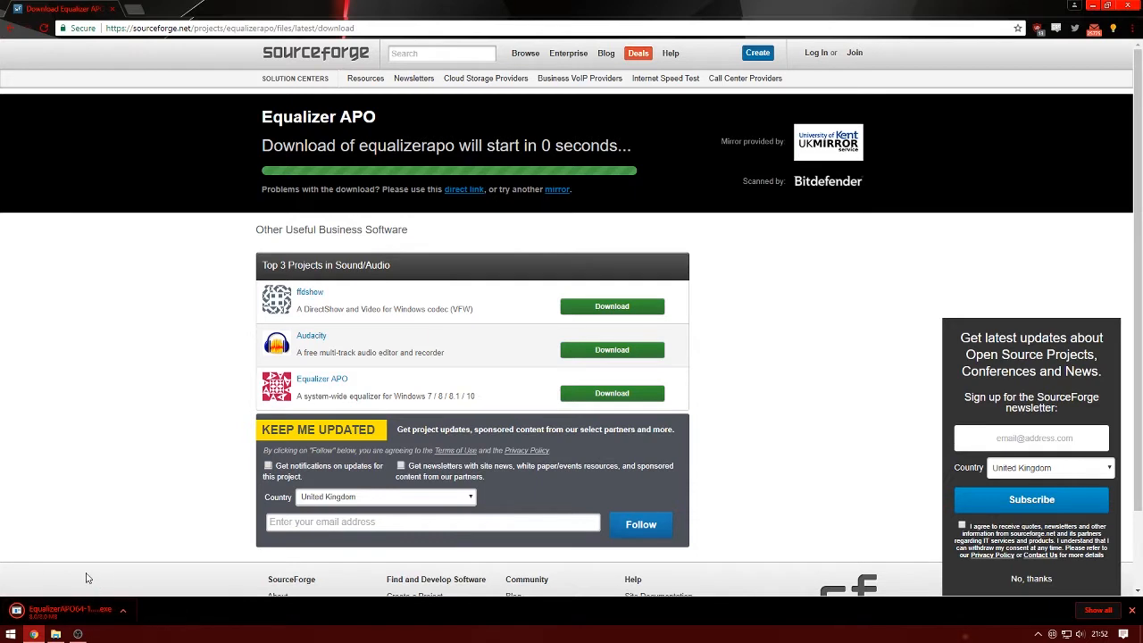
pyautogui.moveTo(81, 595)
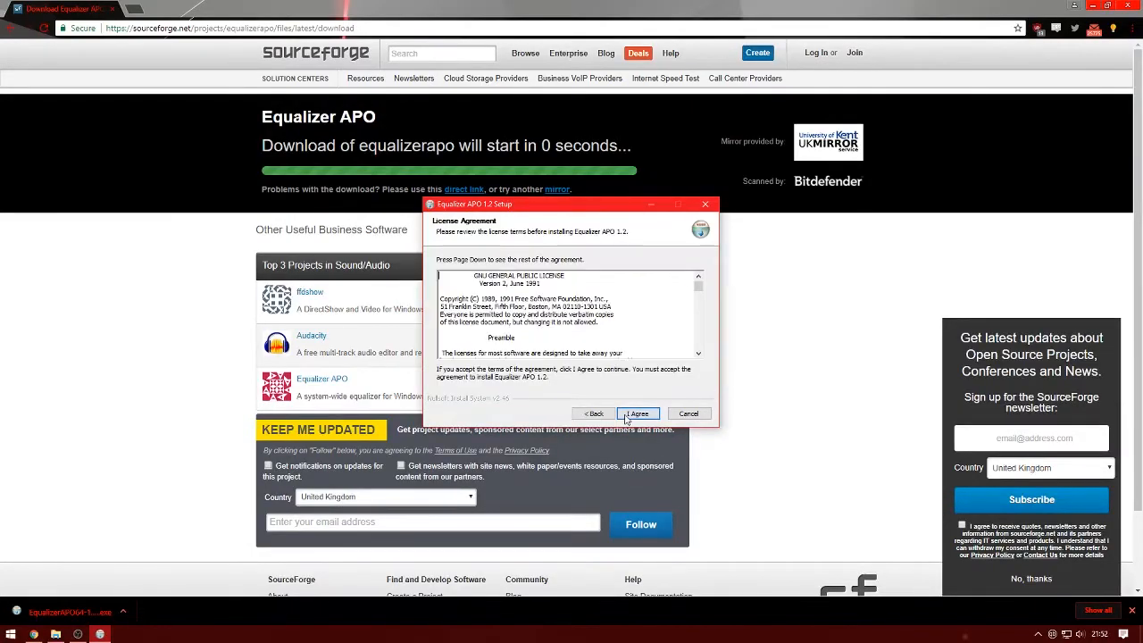
# Accept the license, keep the default install folder, then cancel and confirm quitting Setup
pyautogui.click(639, 415)
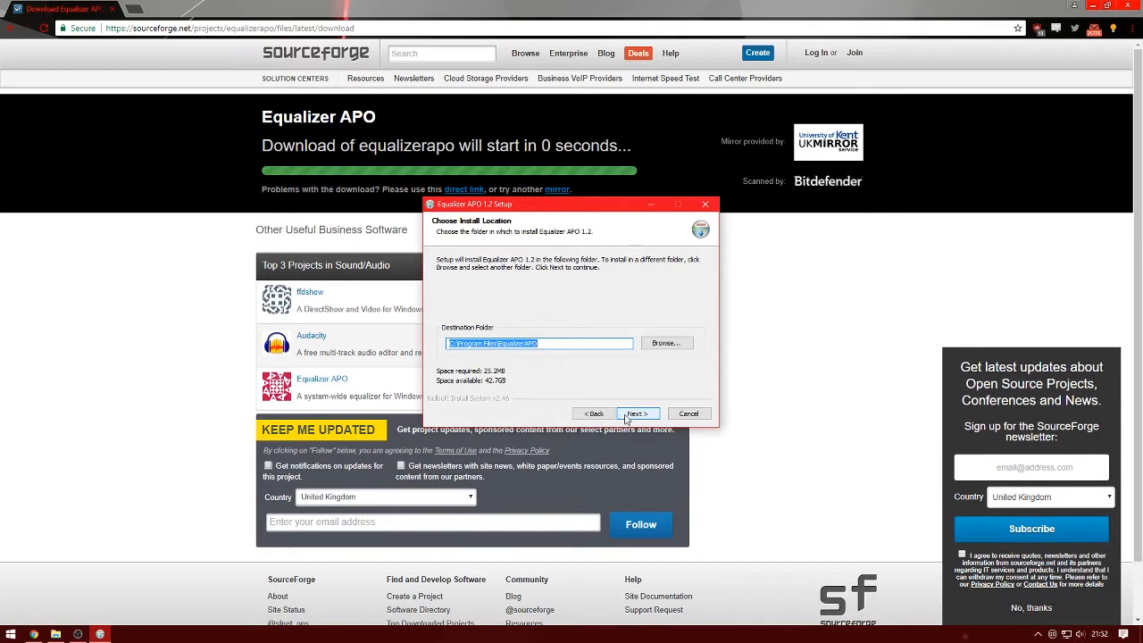
pyautogui.click(637, 414)
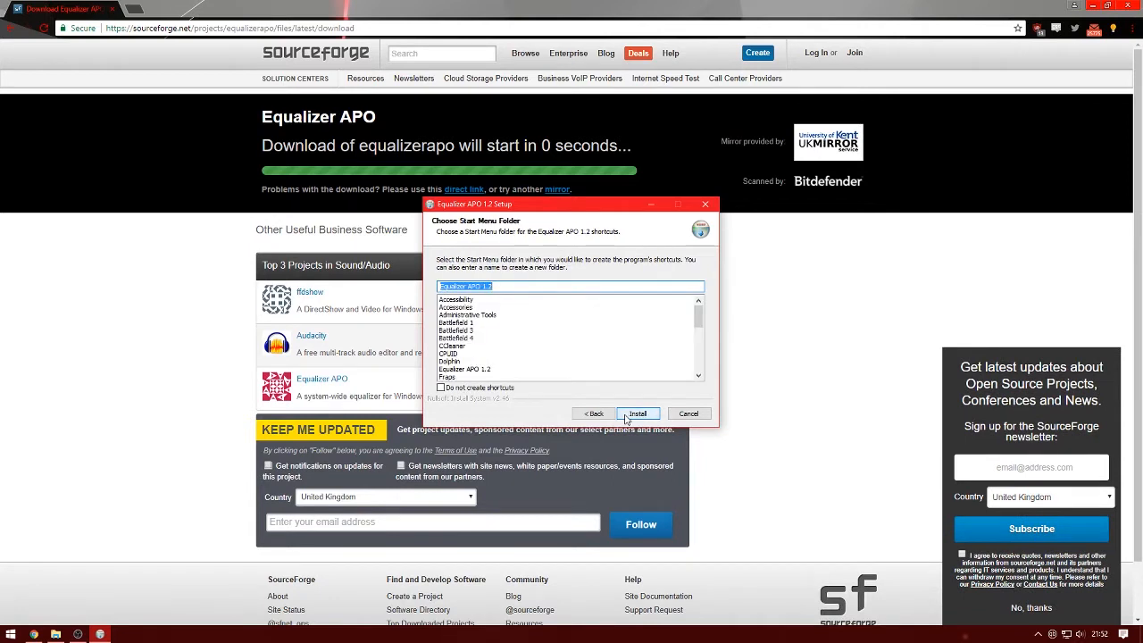
pyautogui.moveTo(678, 420)
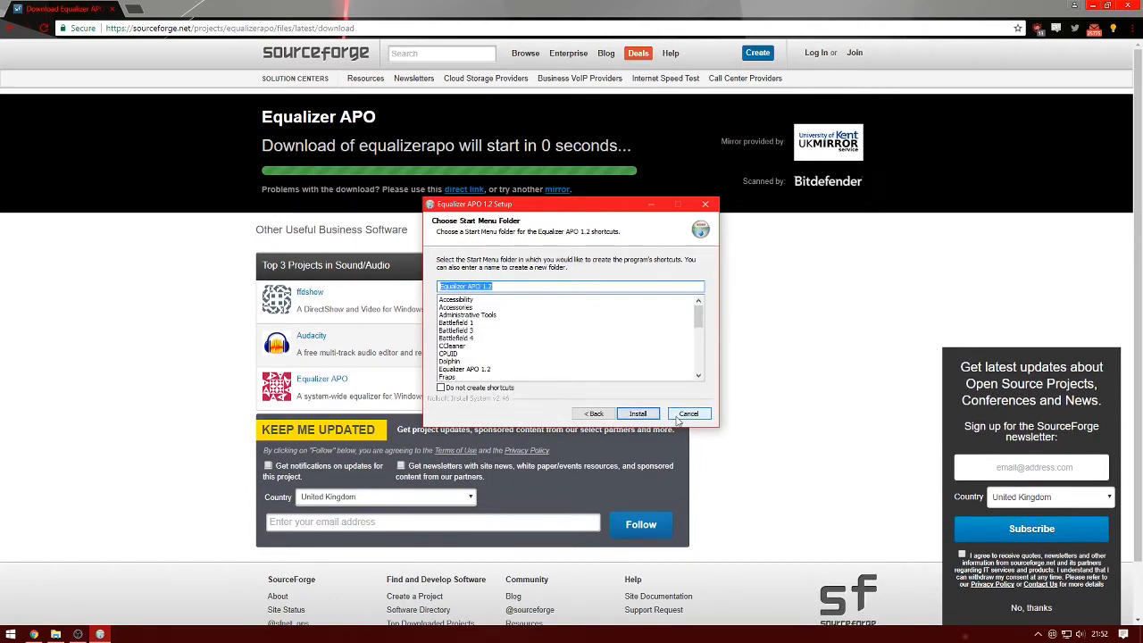
pyautogui.click(689, 414)
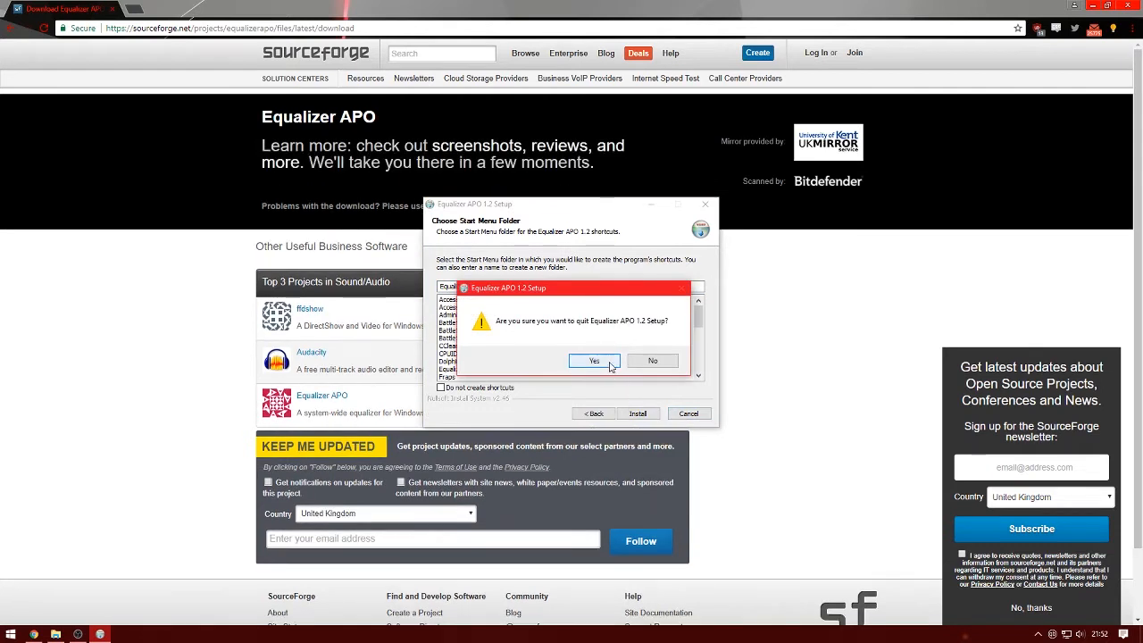
pyautogui.click(594, 361)
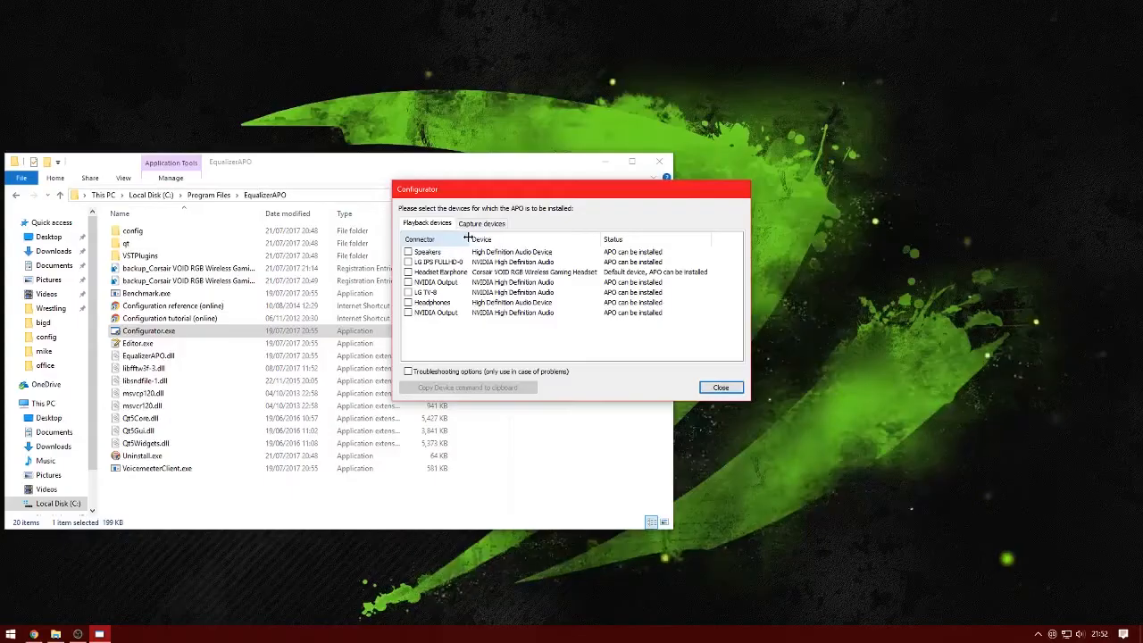
# Show the Capture devices list in the Configurator
pyautogui.click(482, 221)
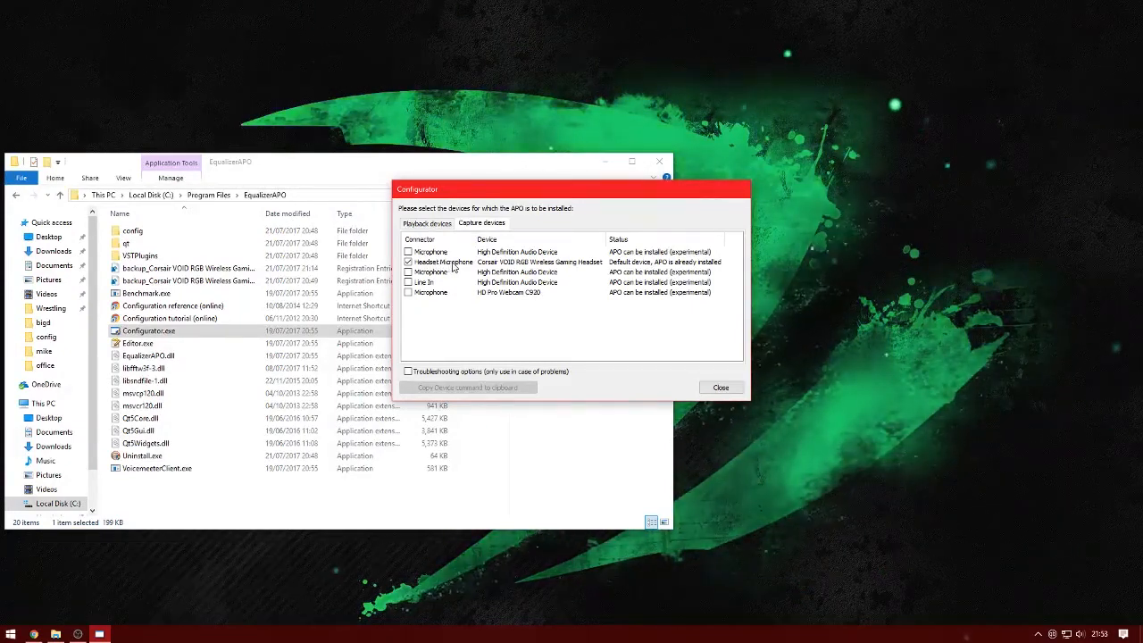
# Enable the APO for the Headset Microphone and copy its device command to the clipboard
pyautogui.click(443, 261)
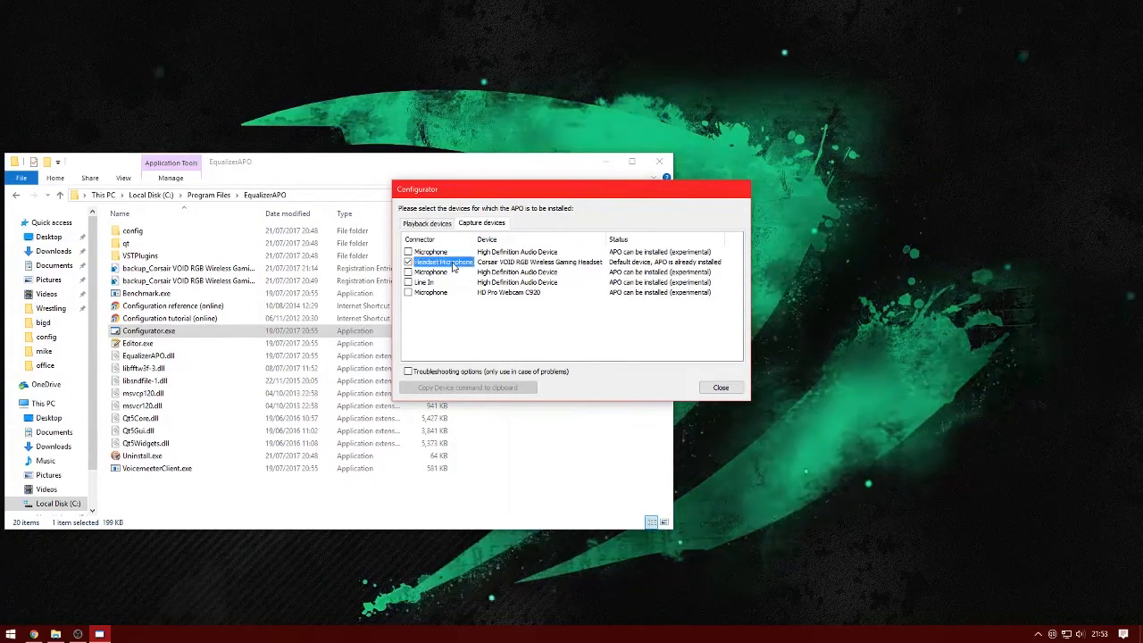
pyautogui.click(407, 260)
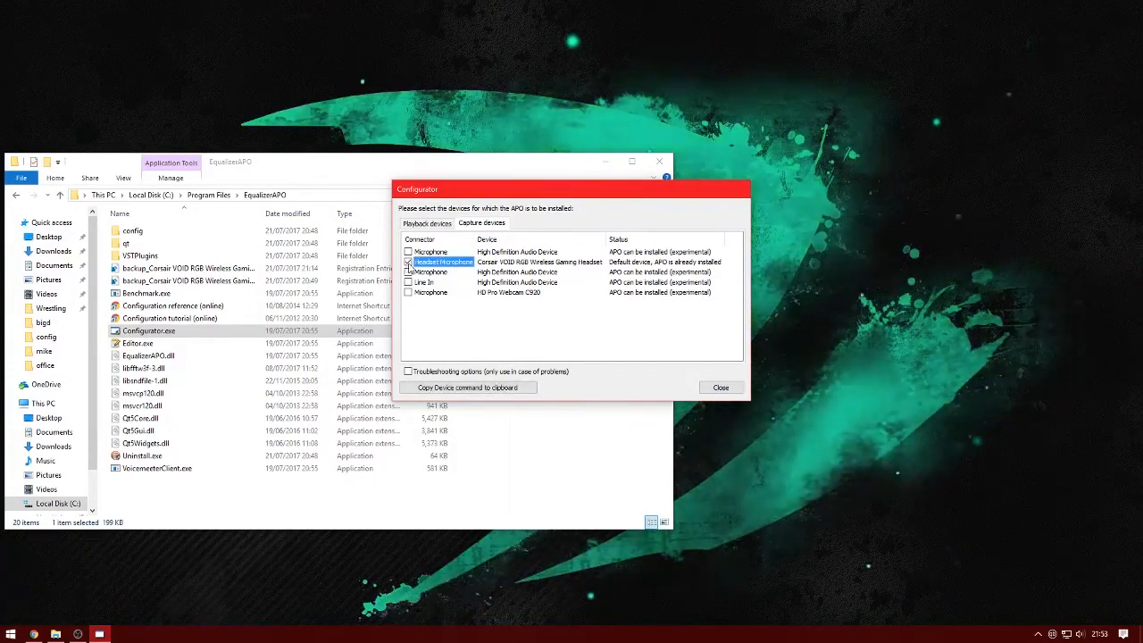
pyautogui.click(407, 261)
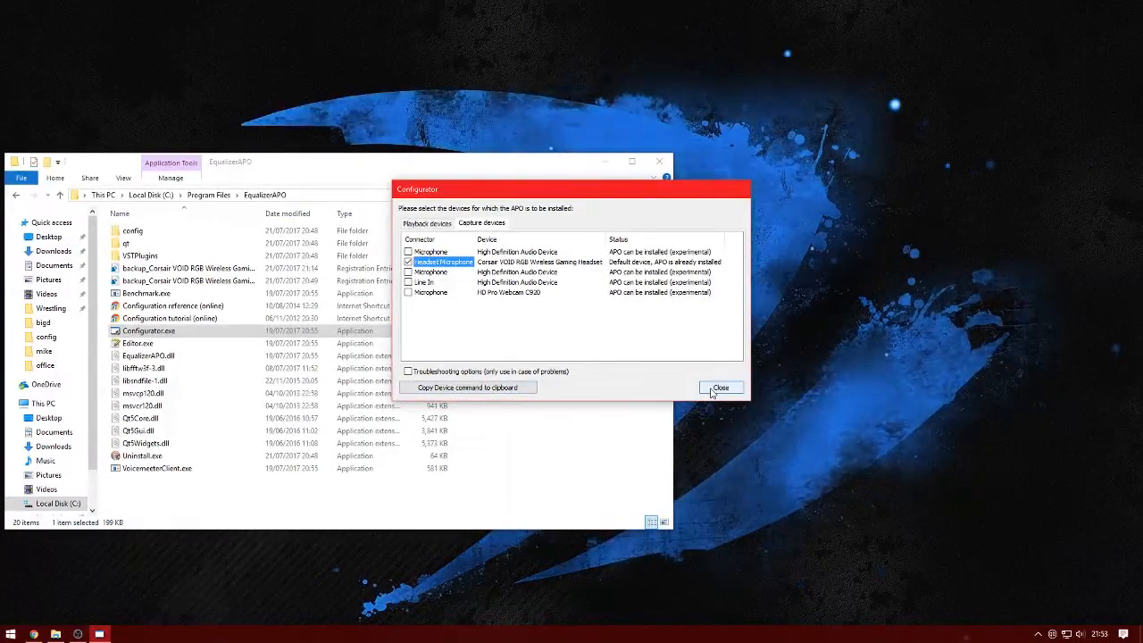
pyautogui.click(721, 386)
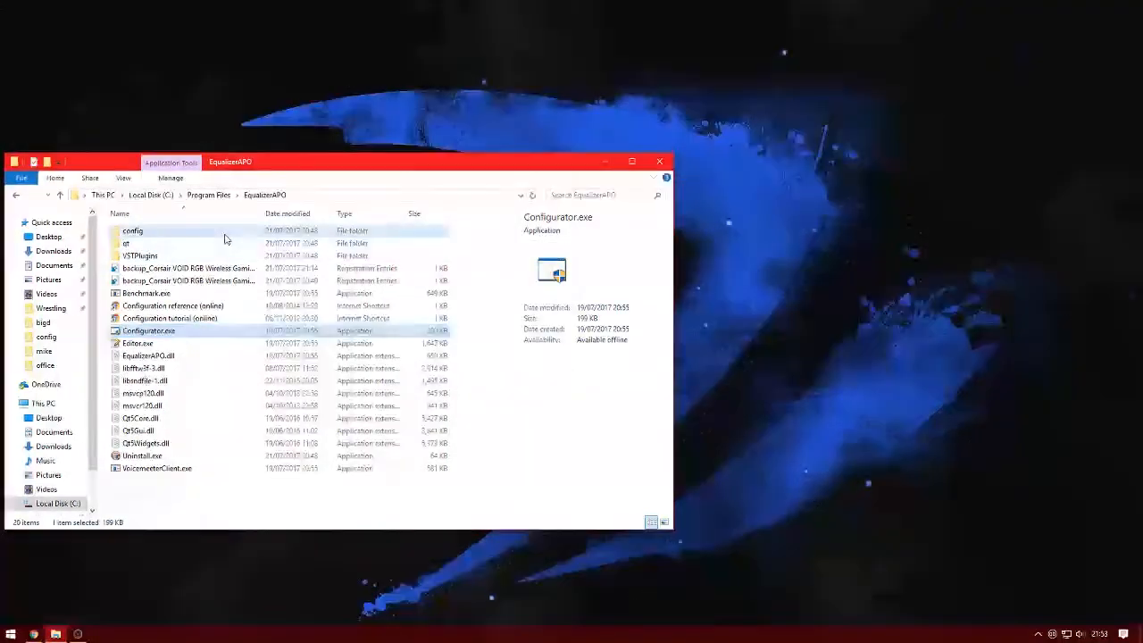
# Locate config.txt in Equalizer APO's config folder and load it in Notepad
pyautogui.doubleClick(132, 231)
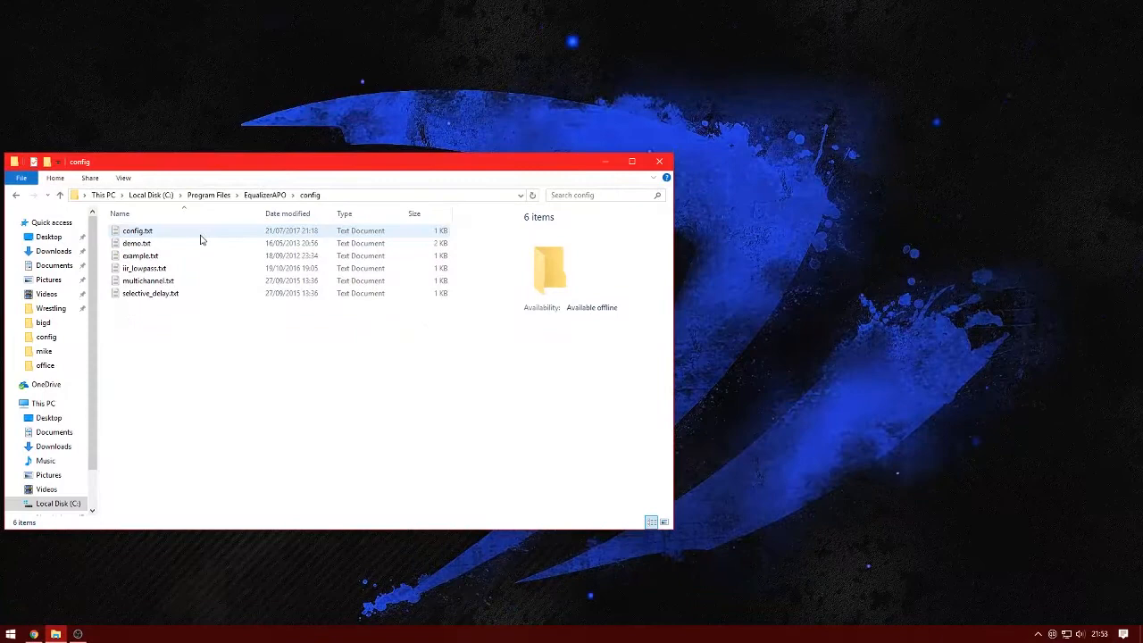
pyautogui.doubleClick(137, 230)
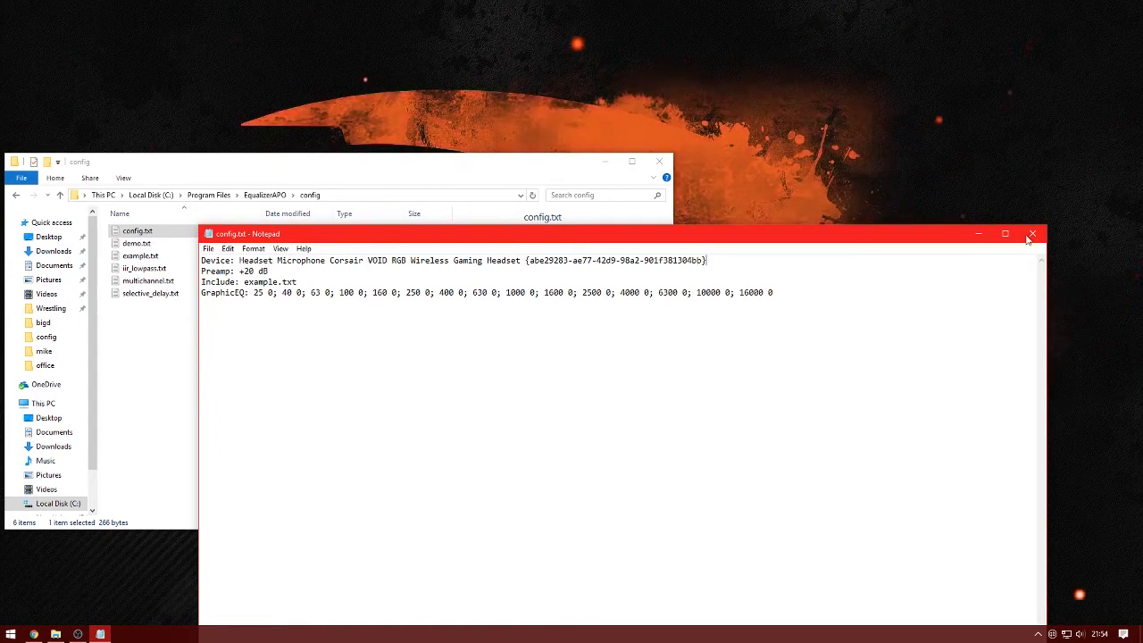
# Close Notepad after adding the headset microphone Device line and a +20 dB preamp
pyautogui.click(1032, 232)
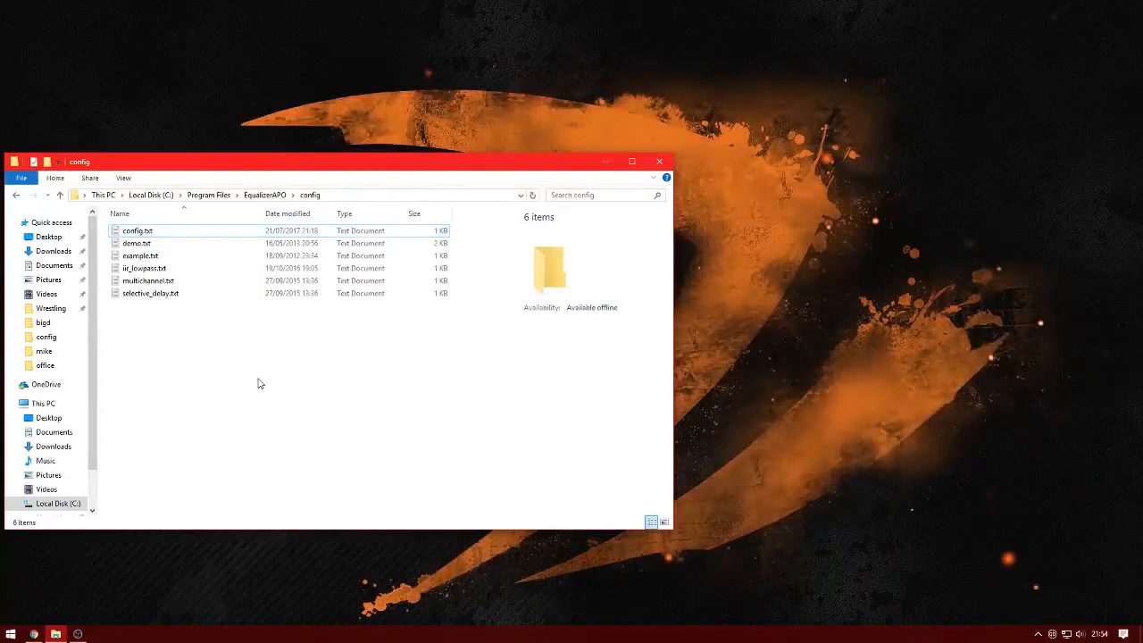